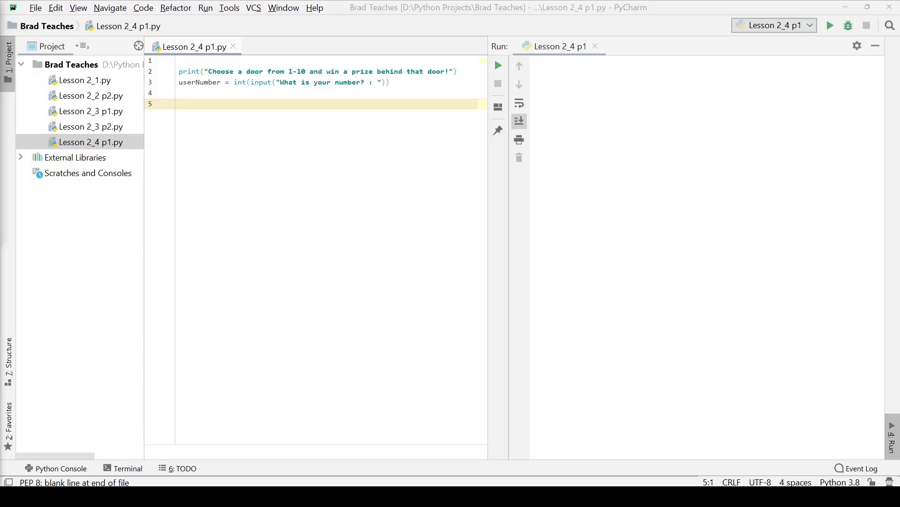
{"action": "mouse_move", "coordinate": [266, 113]}
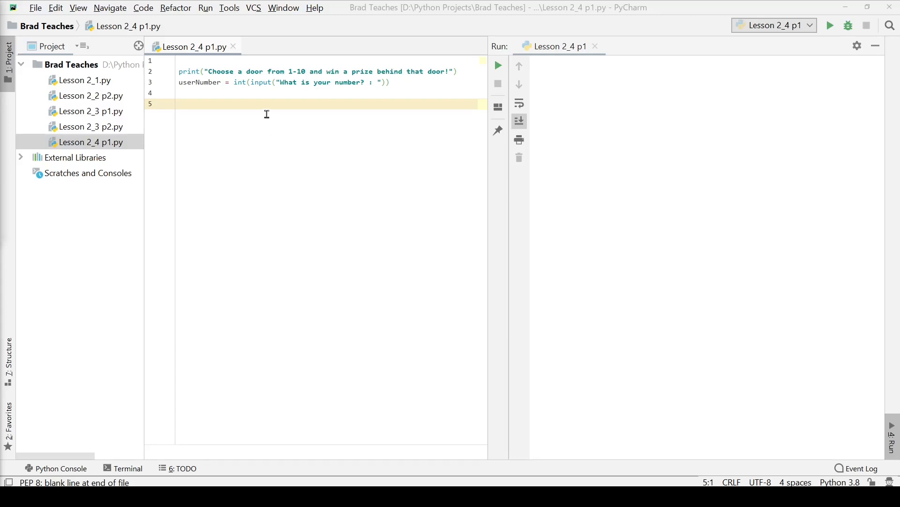
{"action": "mouse_move", "coordinate": [233, 47]}
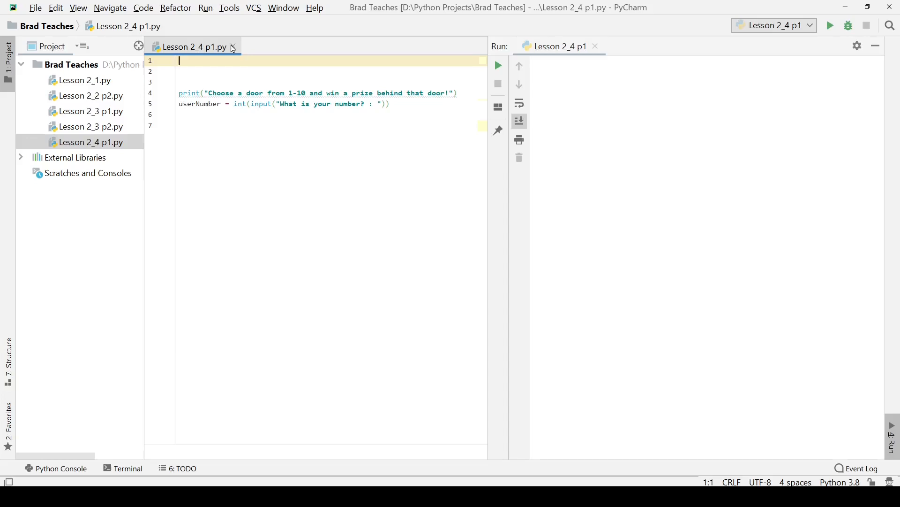
- Type prizeList = ['', '', ...] on line 1 with ten empty string entries
{"action": "type", "text": "prizeList"}
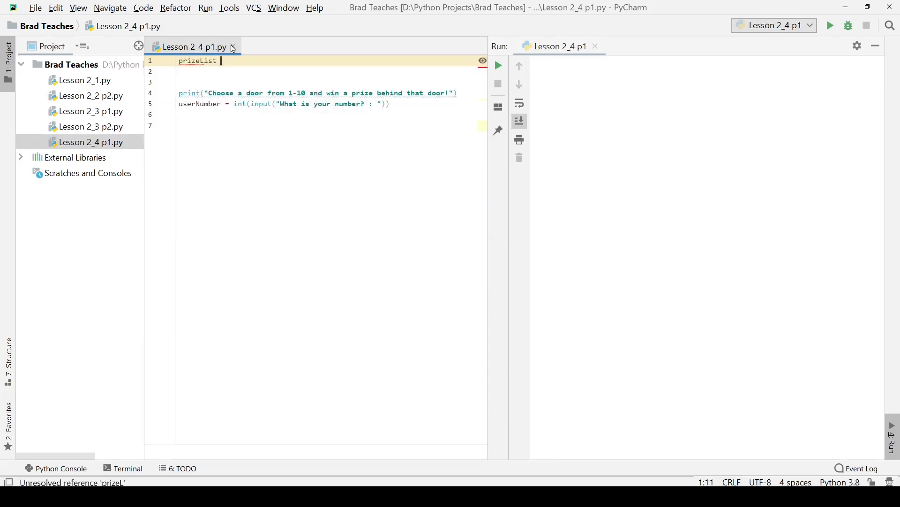
{"action": "key", "text": "Backspace"}
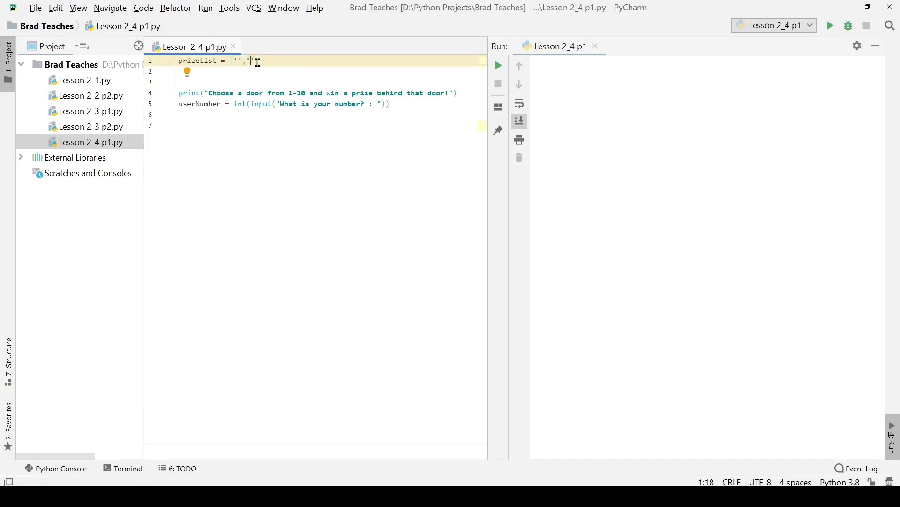
{"action": "type", "text": "'',"}
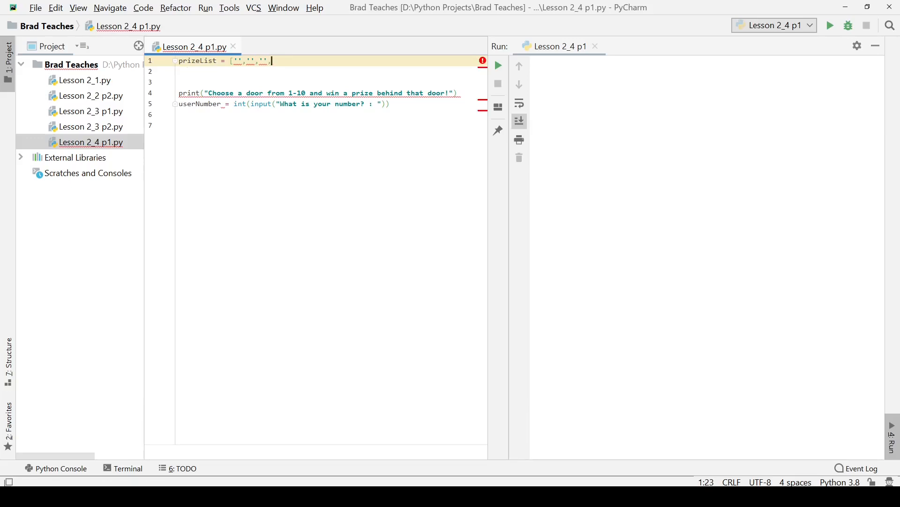
{"action": "type", "text": "''"}
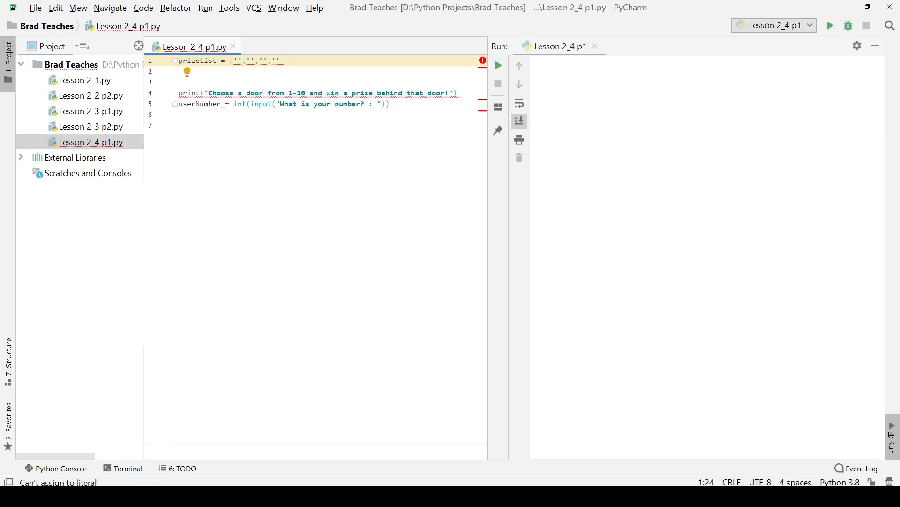
{"action": "left_click", "coordinate": [279, 61]}
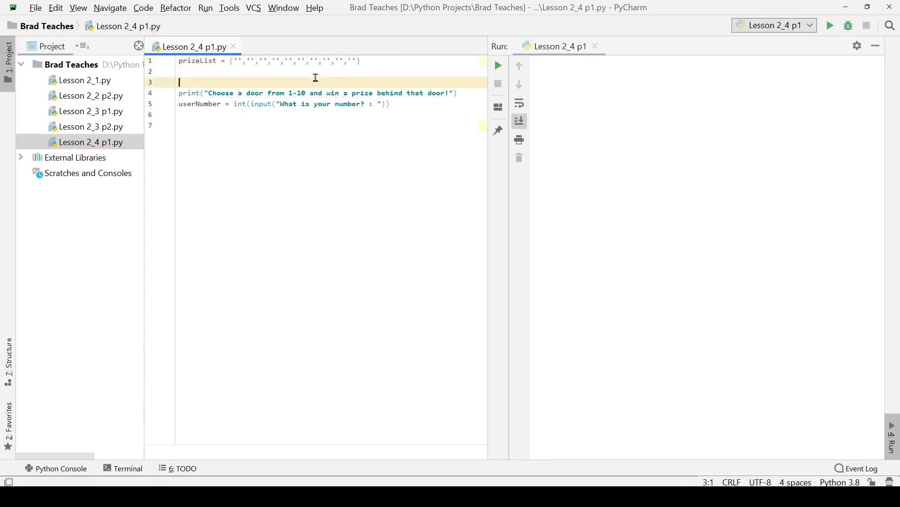
{"action": "mouse_move", "coordinate": [238, 61]}
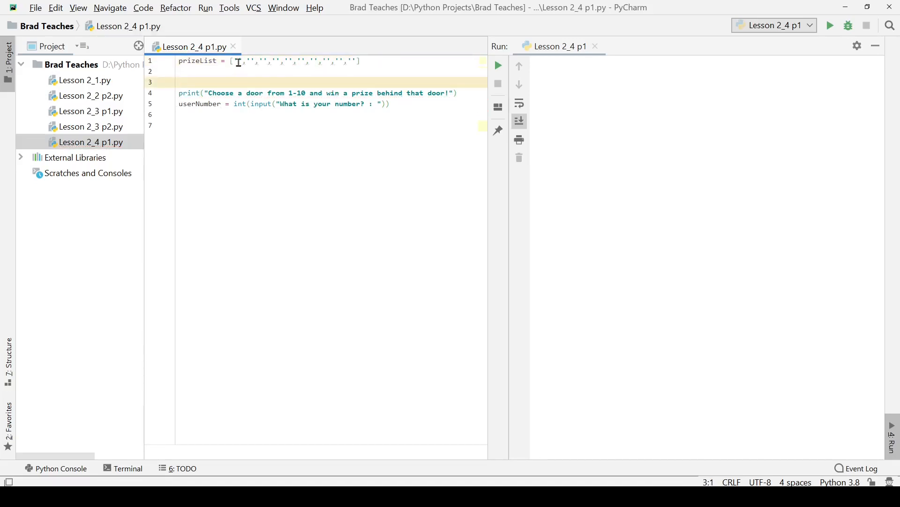
- Type car, ball, mirror, box, coin and gold into the first six quote pairs, fixing a typo
{"action": "left_click", "coordinate": [237, 60]}
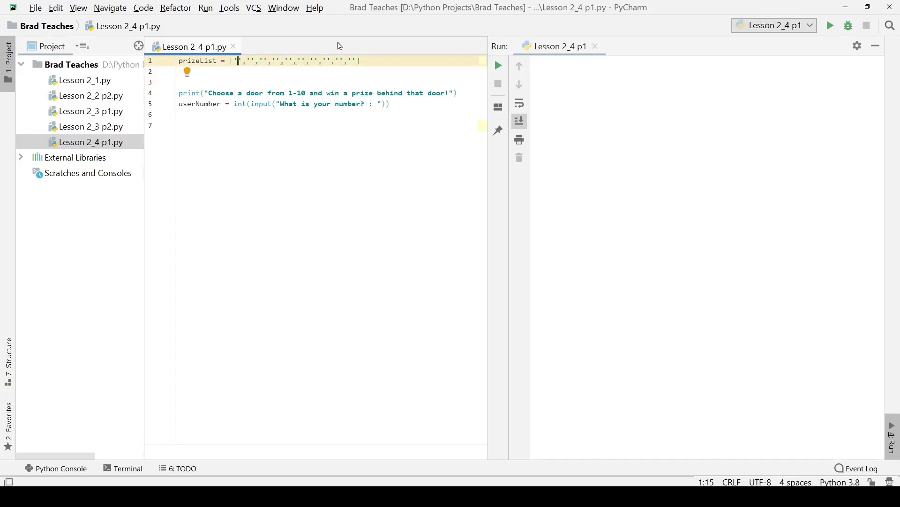
{"action": "type", "text": "prizwe"}
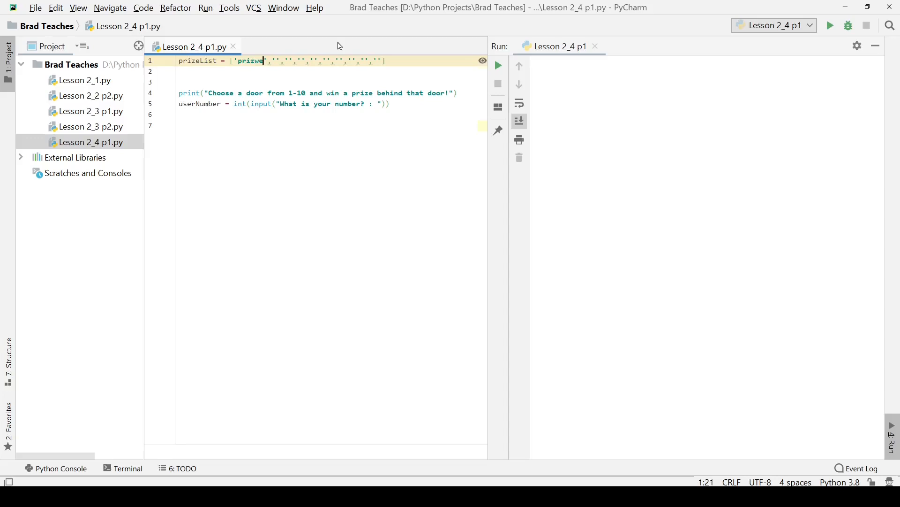
{"action": "key", "text": "backspace"}
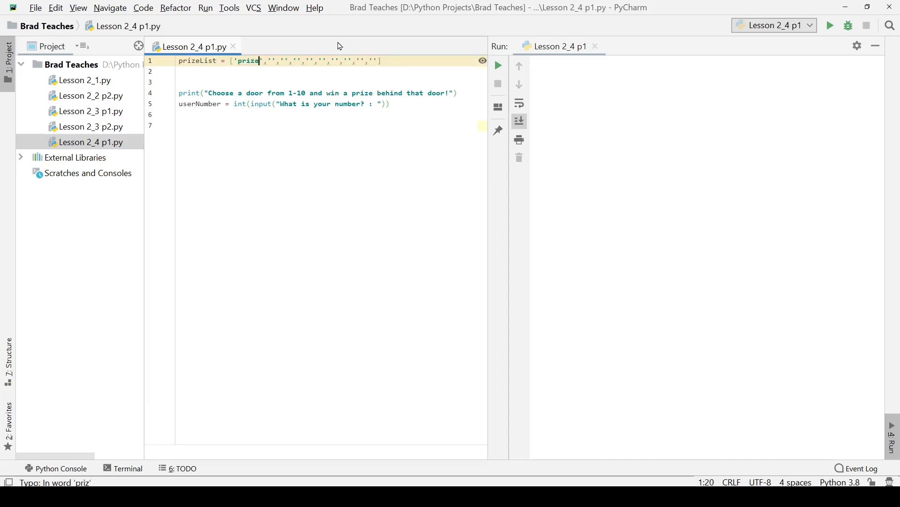
{"action": "key", "text": "Backspace"}
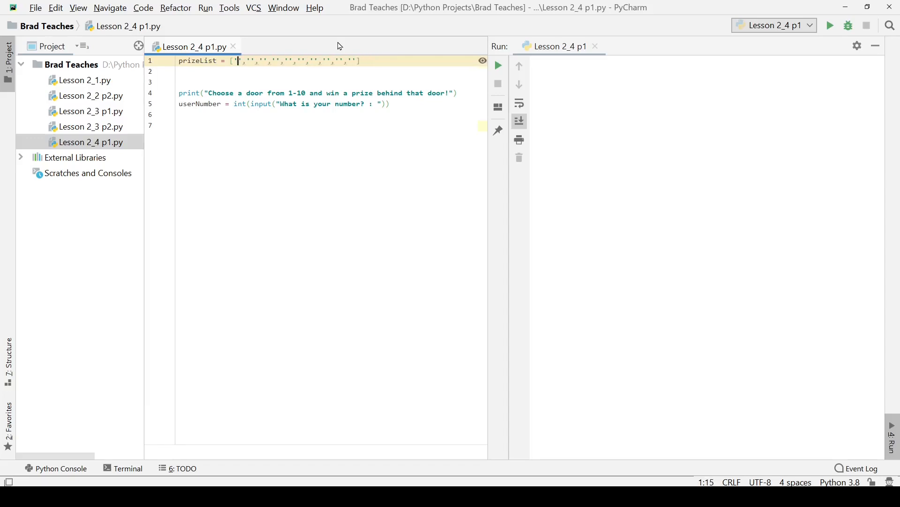
{"action": "type", "text": "car"}
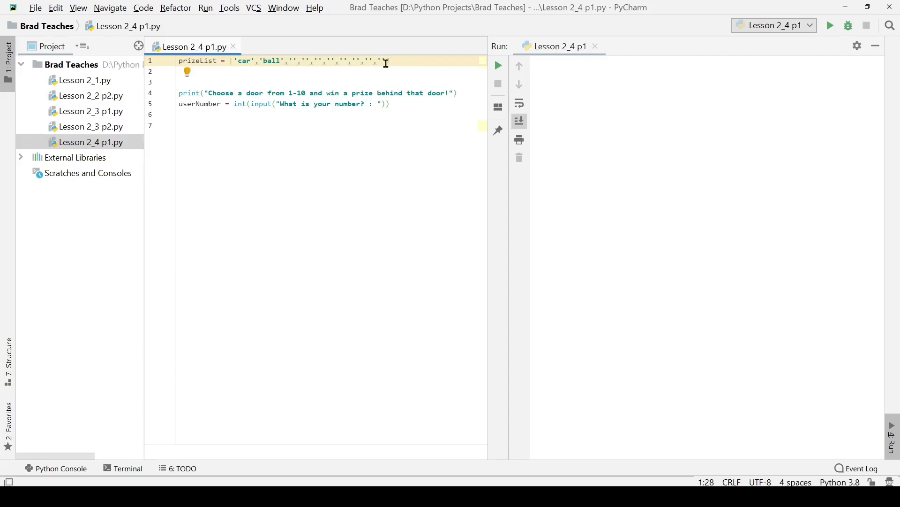
{"action": "type", "text": "mirr"}
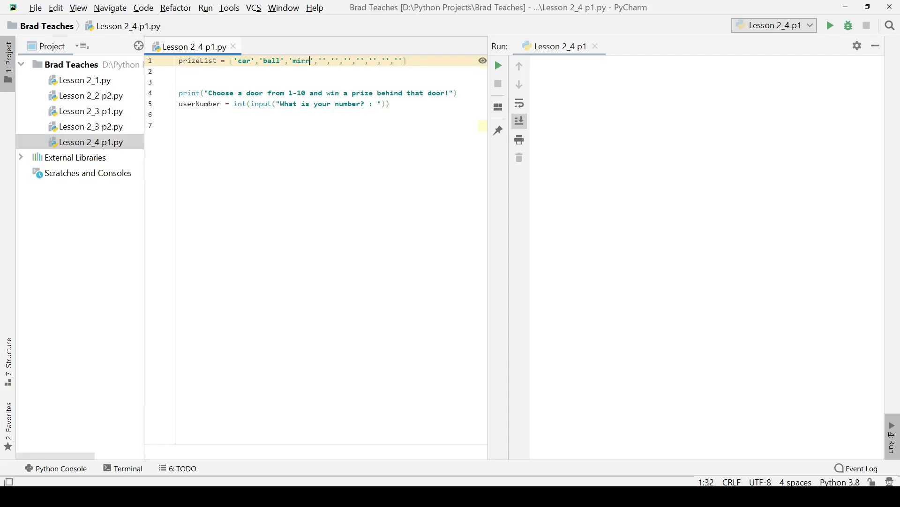
{"action": "type", "text": "or"}
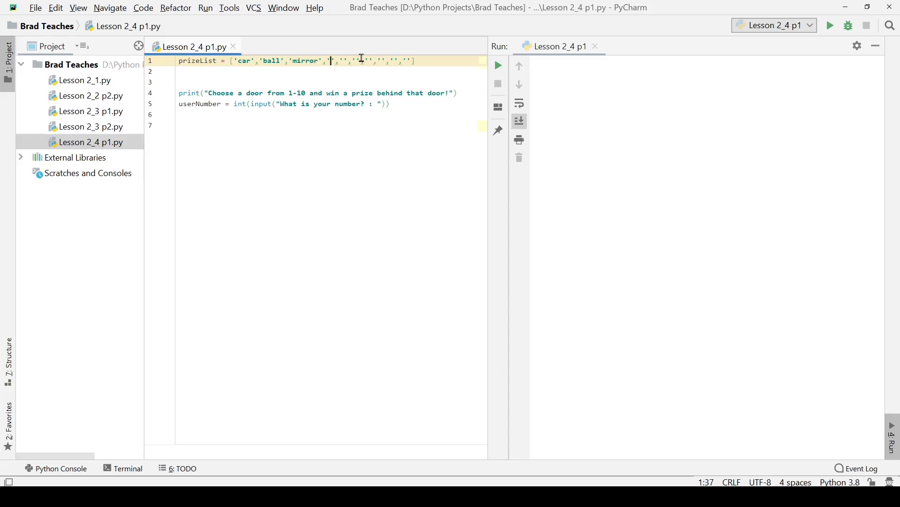
{"action": "type", "text": "box"}
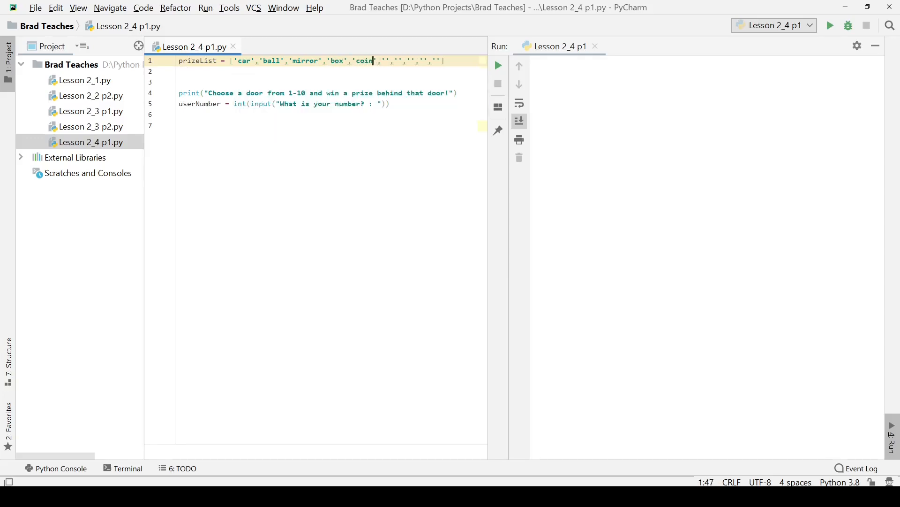
{"action": "type", "text": "gold"}
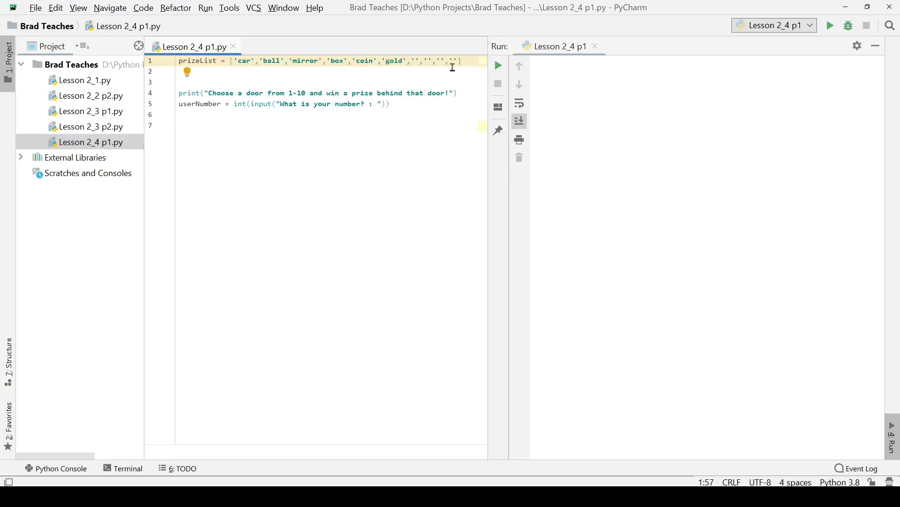
{"action": "mouse_move", "coordinate": [391, 65]}
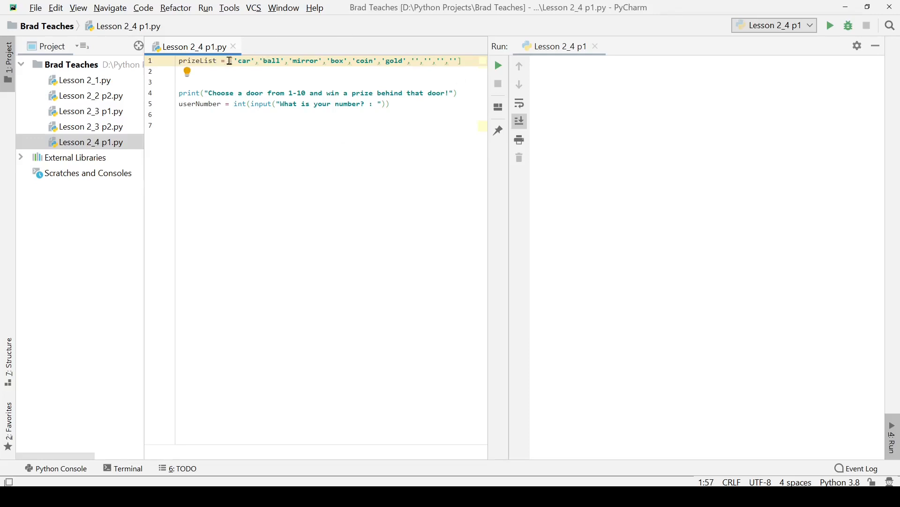
{"action": "mouse_move", "coordinate": [458, 63]}
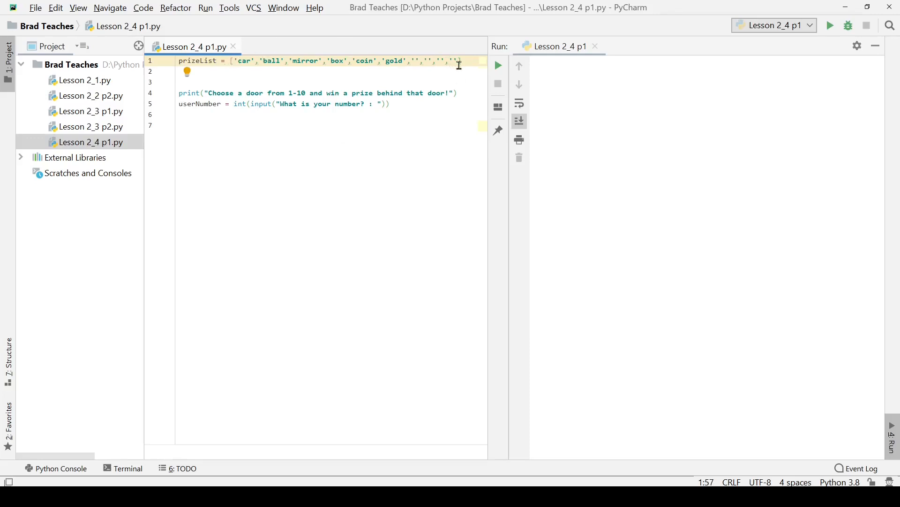
- Add print(prizeList[0]) on line 7, below the number input line
{"action": "left_click", "coordinate": [286, 125]}
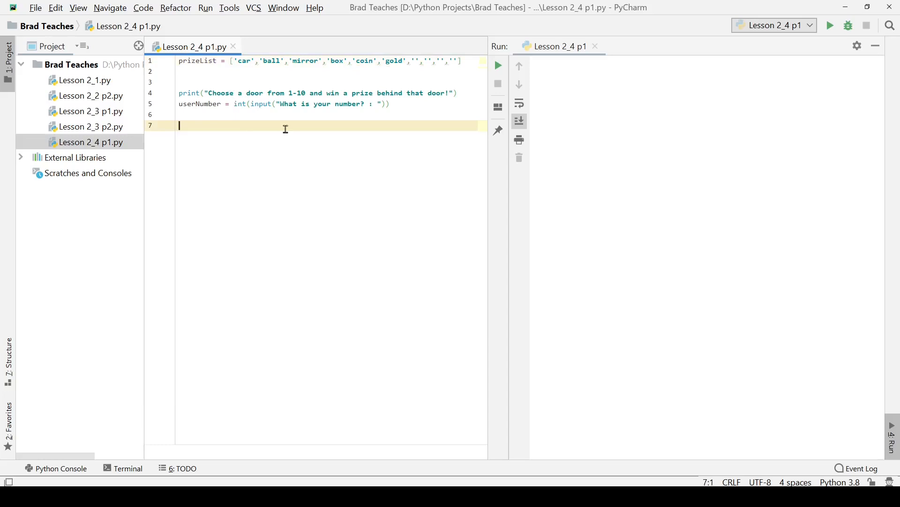
{"action": "type", "text": "print)"}
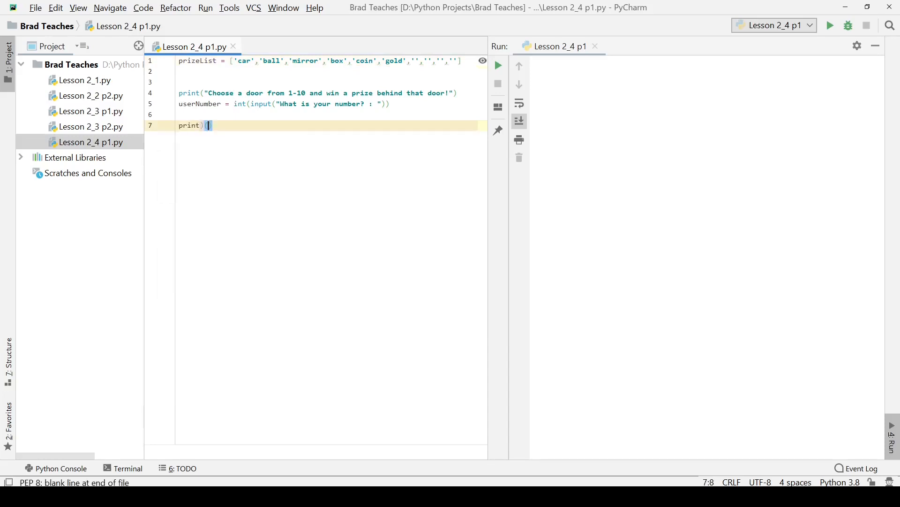
{"action": "key", "text": "Backspace"}
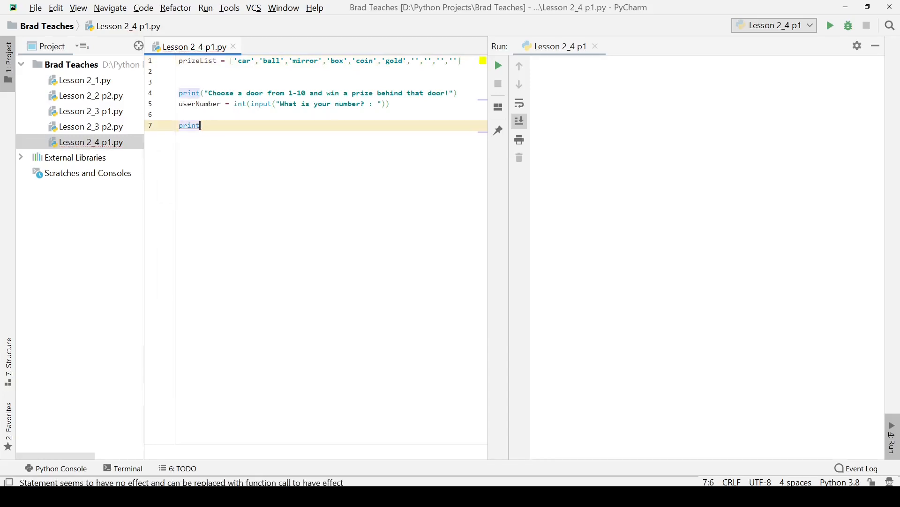
{"action": "type", "text": "(prizeList["}
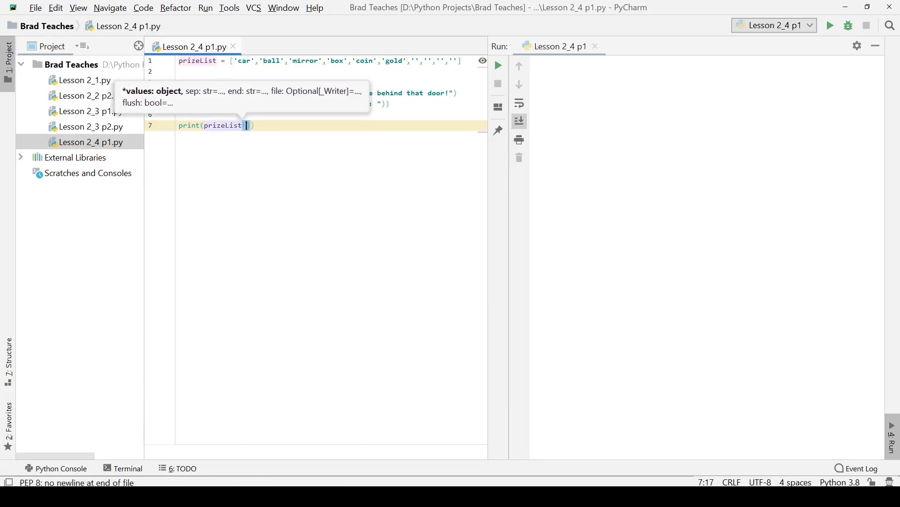
{"action": "type", "text": "[0"}
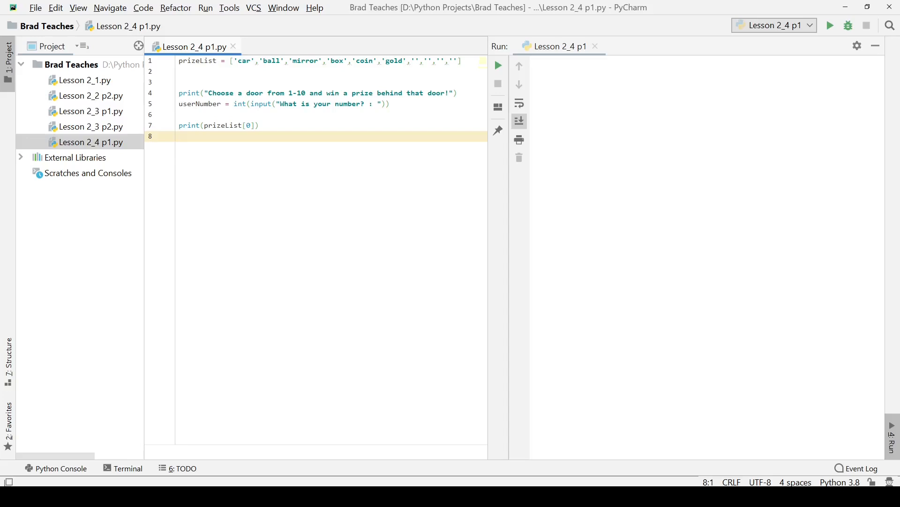
{"action": "left_click", "coordinate": [180, 136]}
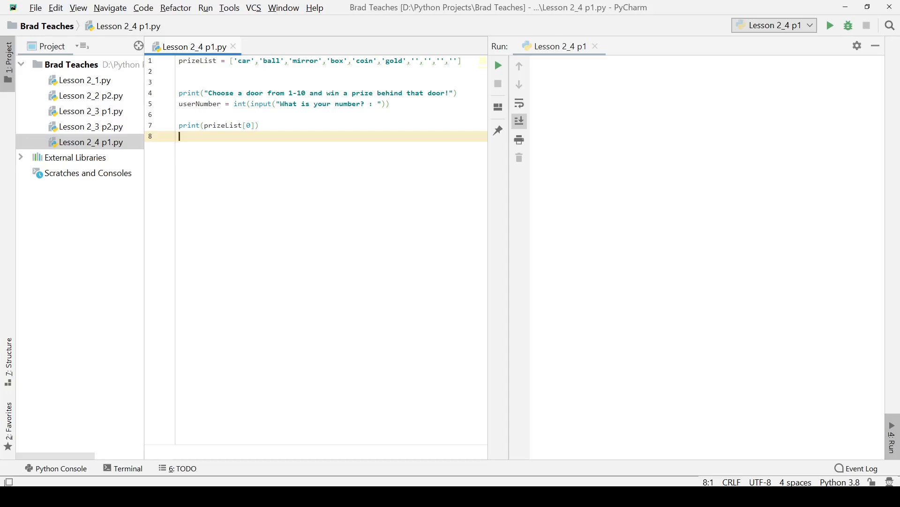
- Run the script, enter 1000 at the console prompt to print car, then remove the test print
{"action": "left_click", "coordinate": [497, 64]}
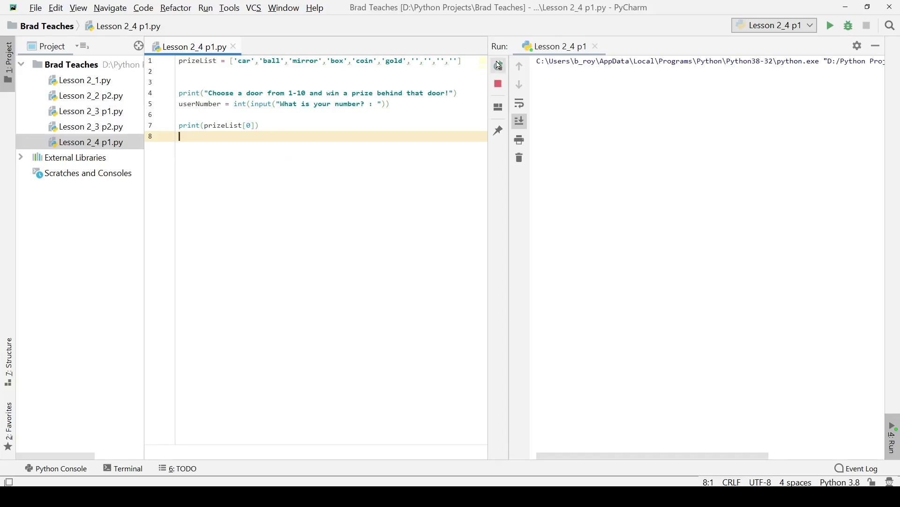
{"action": "left_click", "coordinate": [830, 25]}
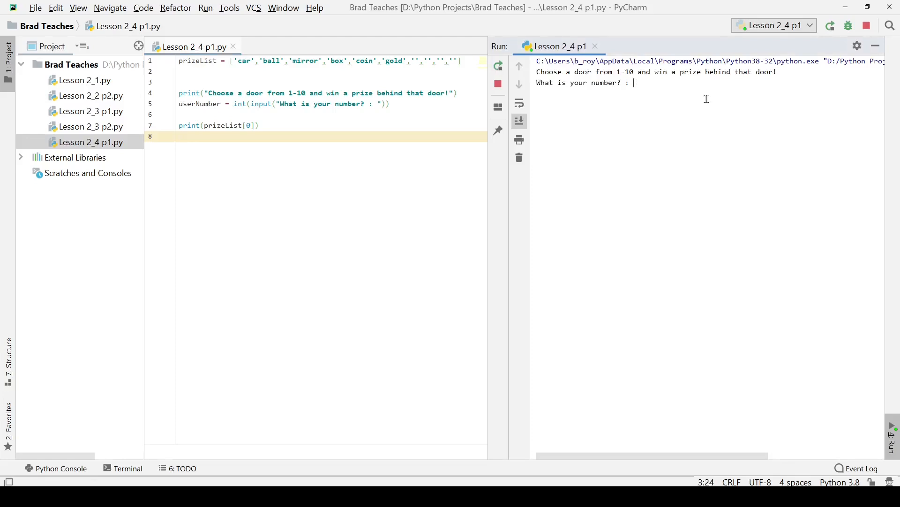
{"action": "type", "text": "1000"}
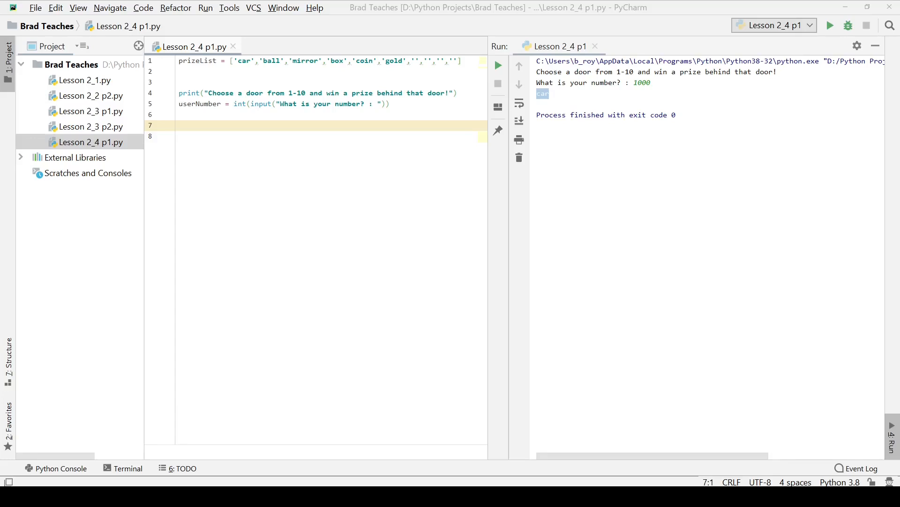
{"action": "left_click", "coordinate": [204, 137]}
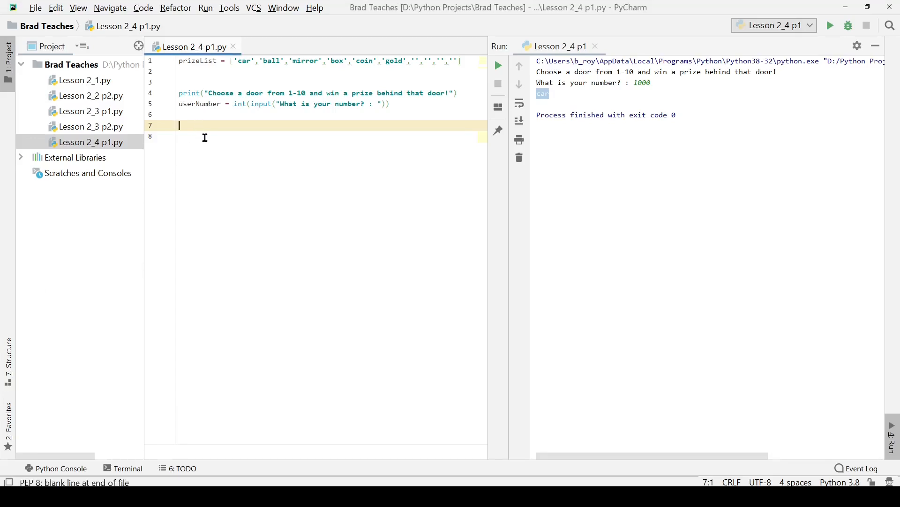
- Write if userNumber == 1: with print("Congrats you have won a: " + prizeList[userNumber])
{"action": "type", "text": "if userNumber =="}
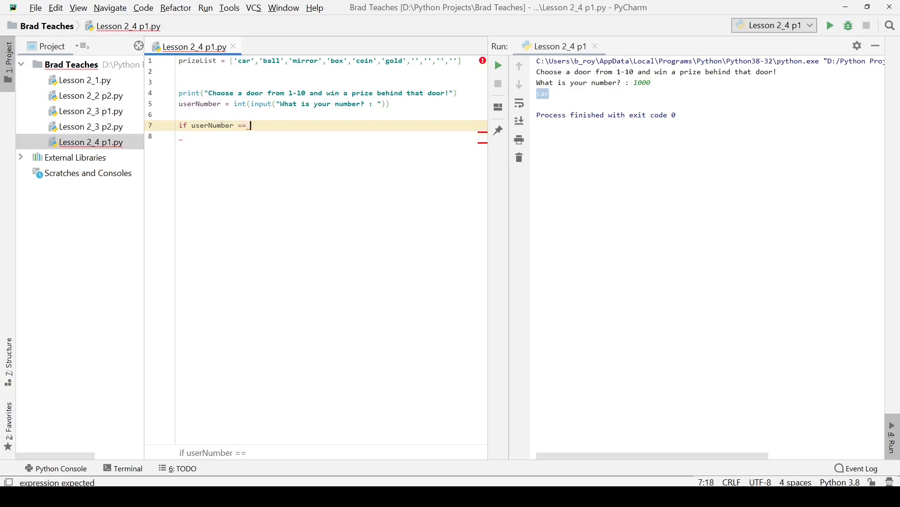
{"action": "type", "text": "1:Looku"}
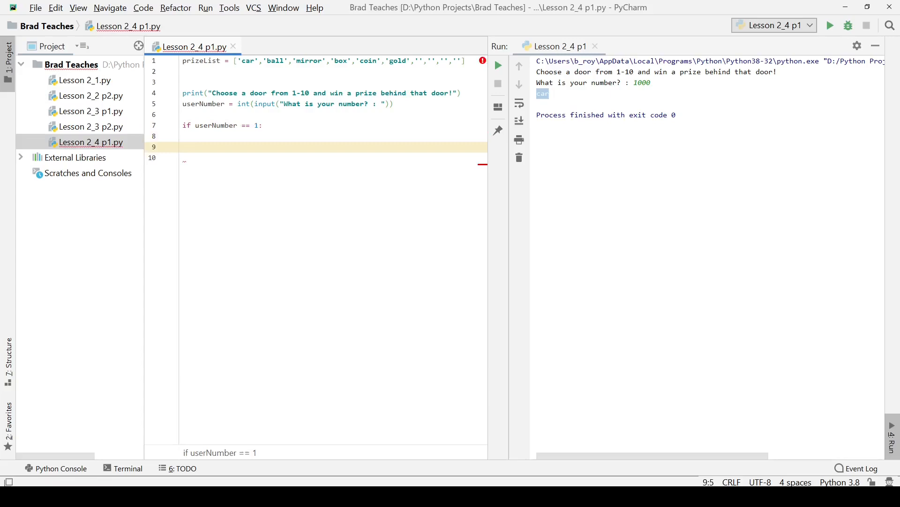
{"action": "type", "text": "print"}
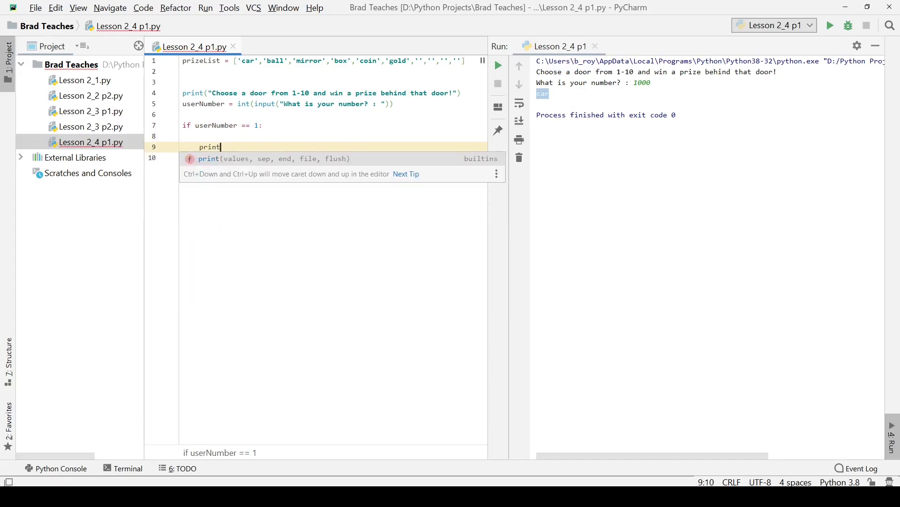
{"action": "type", "text": "("}
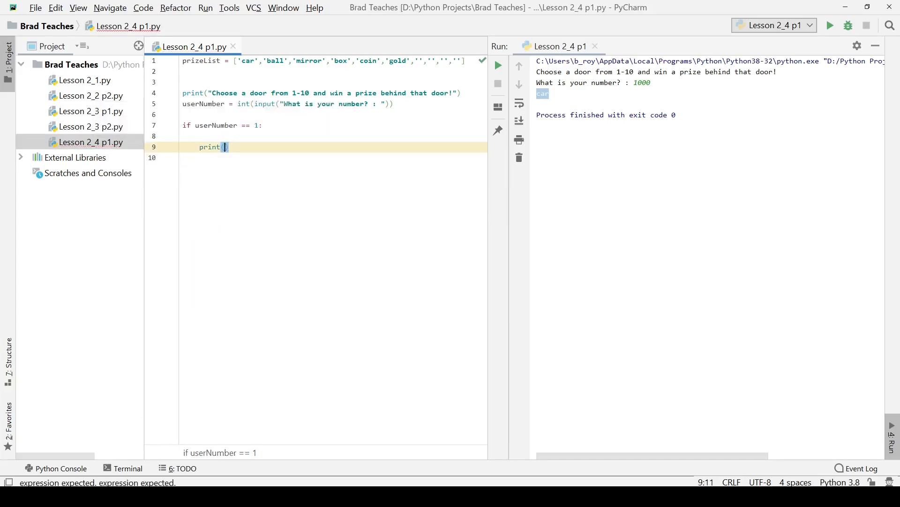
{"action": "type", "text": "\"Contr\""}
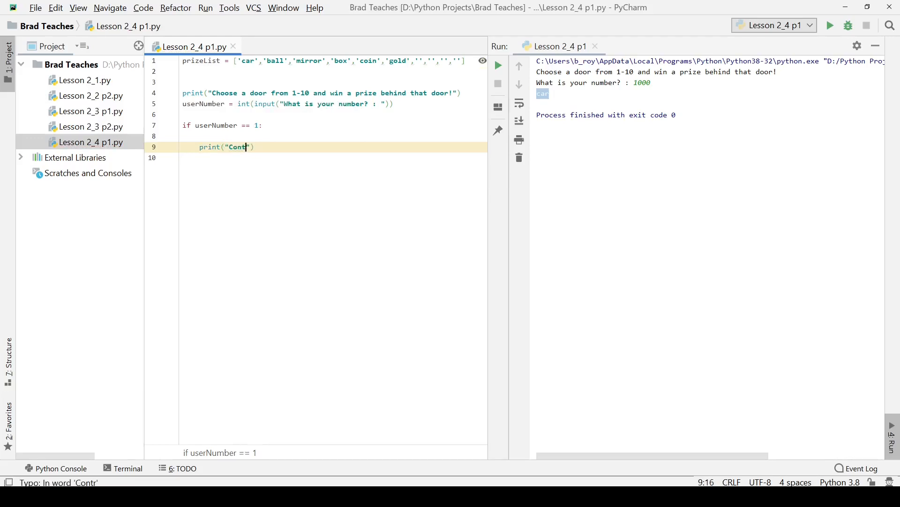
{"action": "type", "text": "grats you"}
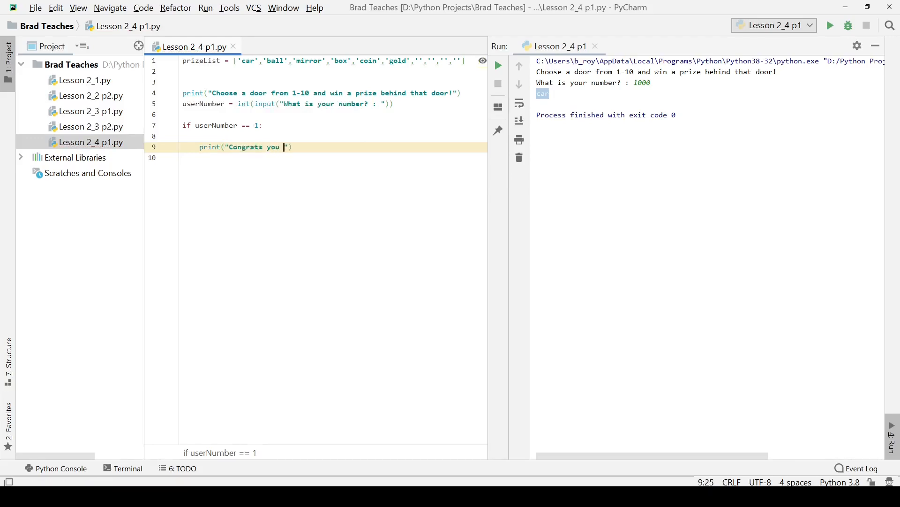
{"action": "type", "text": "have won a:"}
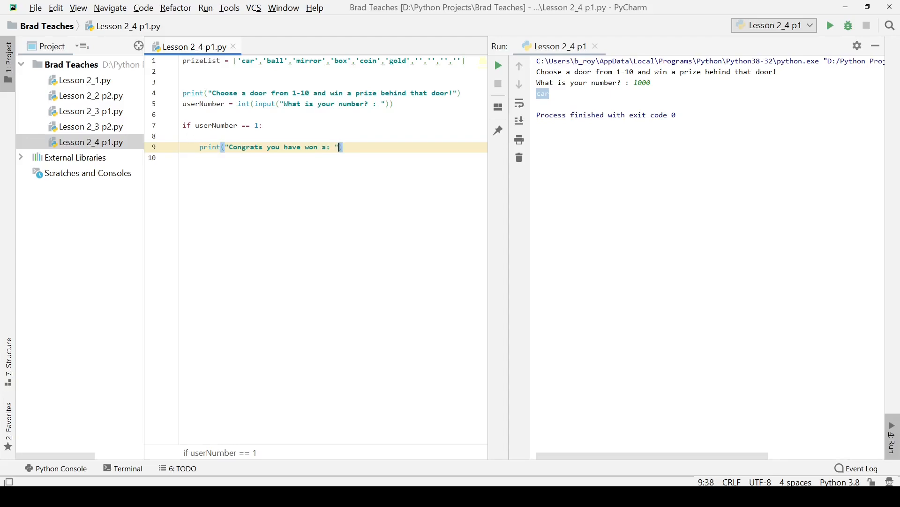
{"action": "type", "text": "+"}
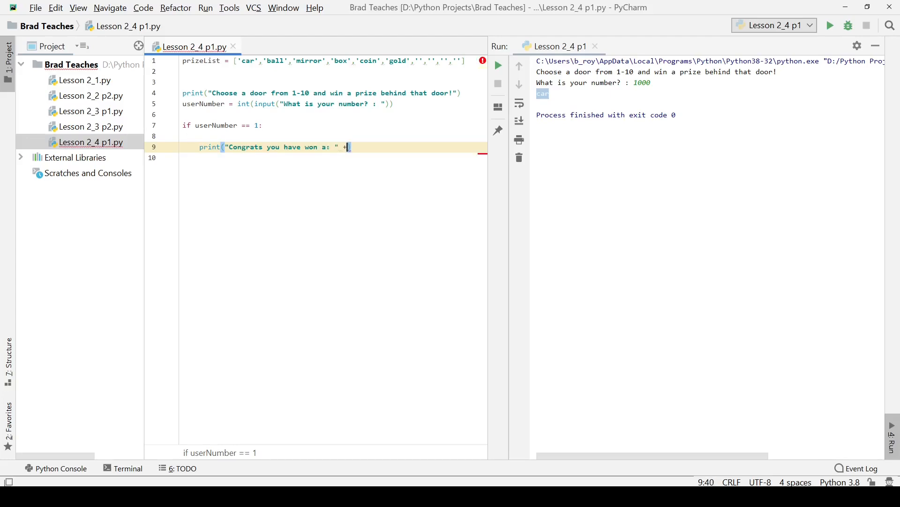
{"action": "type", "text": "prizeList["}
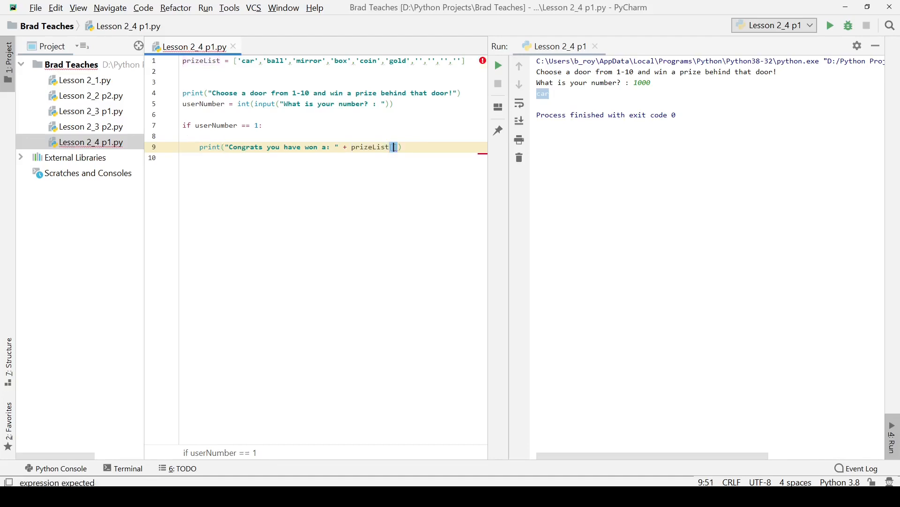
{"action": "mouse_move", "coordinate": [205, 141]}
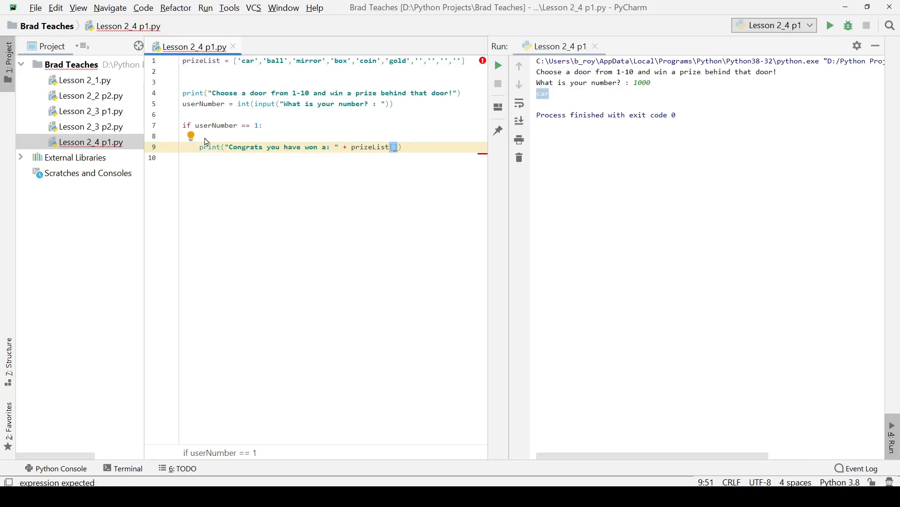
{"action": "type", "text": "userNumber"}
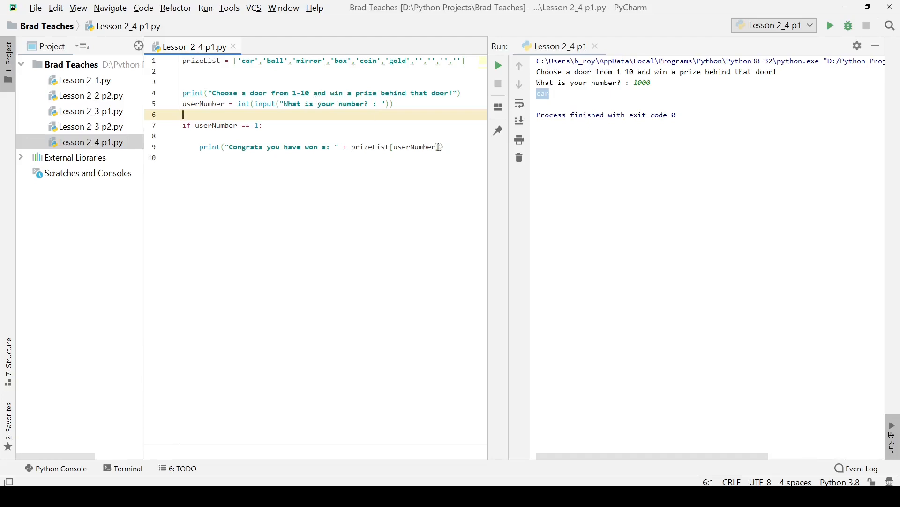
- Change the congrats print's index to prizeList[userNumber - 1]
{"action": "left_click", "coordinate": [438, 147]}
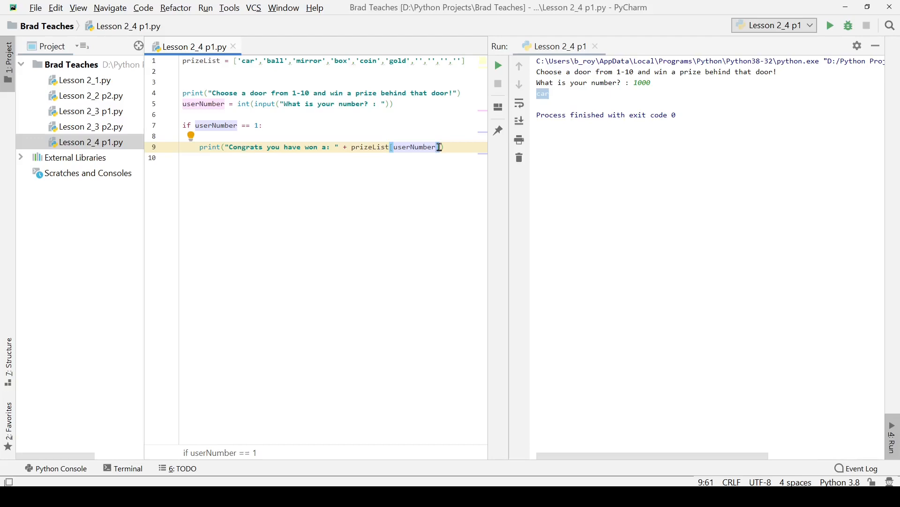
{"action": "type", "text": "-1"}
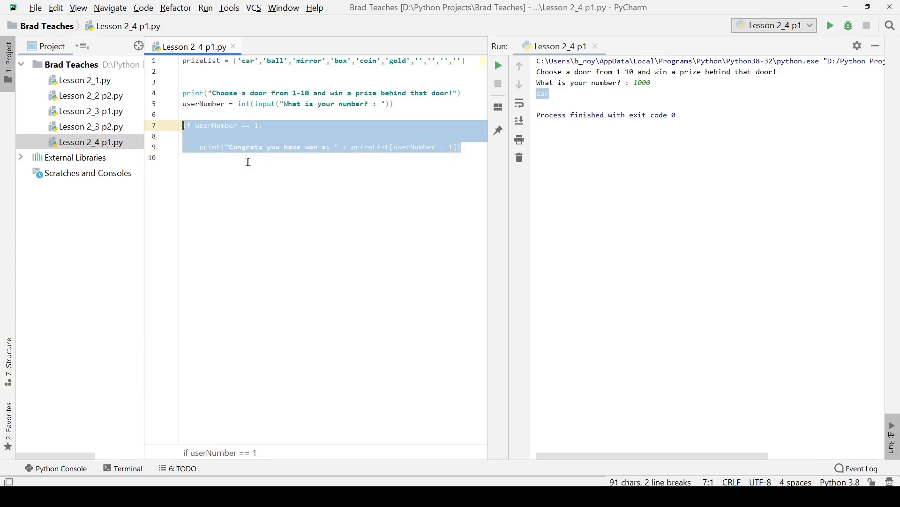
- Duplicate the if block into elif branches, checking == 2 in the first copy and == 3 in the next
{"action": "key", "text": "ctrl+d"}
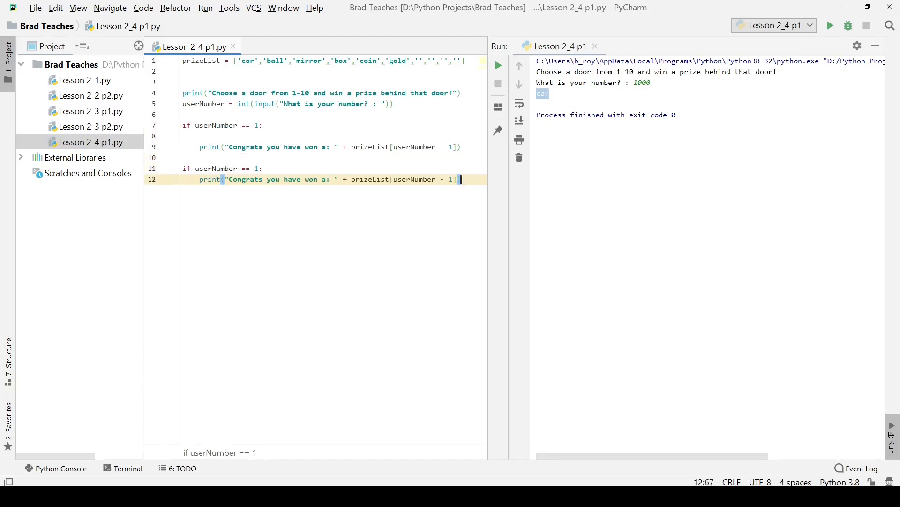
{"action": "key", "text": "enter"}
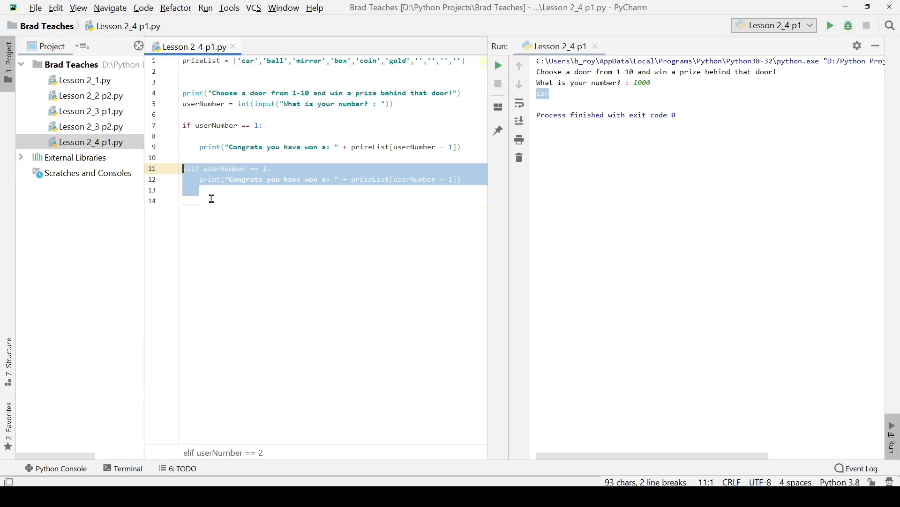
{"action": "left_click", "coordinate": [461, 179]}
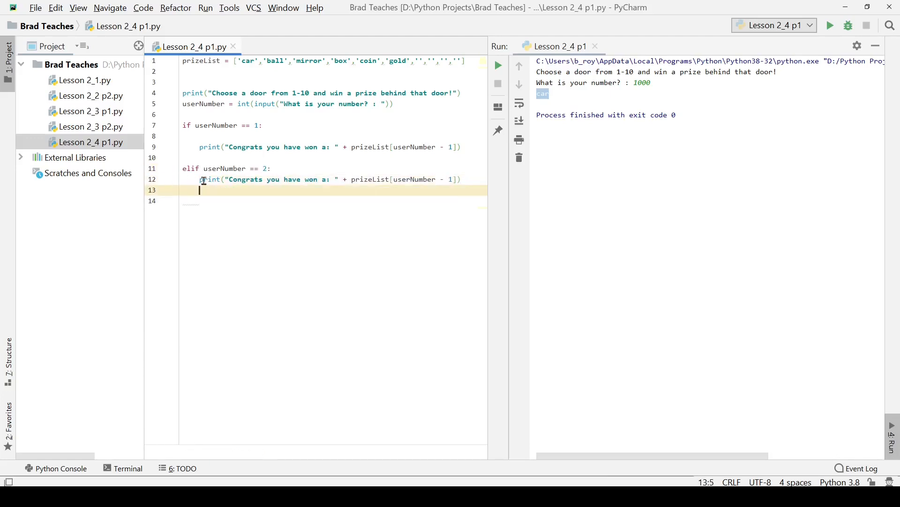
{"action": "left_click", "coordinate": [183, 190]}
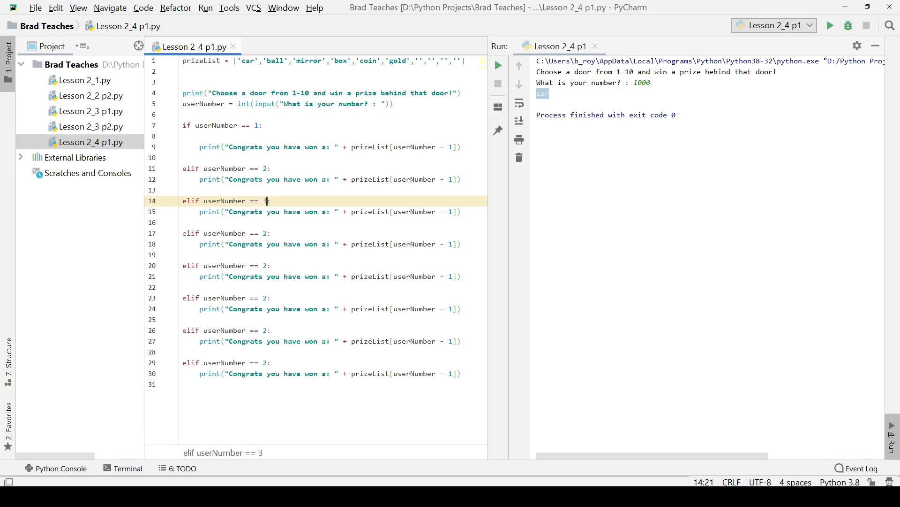
- Set the remaining elif conditions to 4, 5, 6, 7 and 8, and delete the first branch's empty line
{"action": "type", "text": "4"}
{"action": "left_click", "coordinate": [333, 298]}
{"action": "type", "text": "6"}
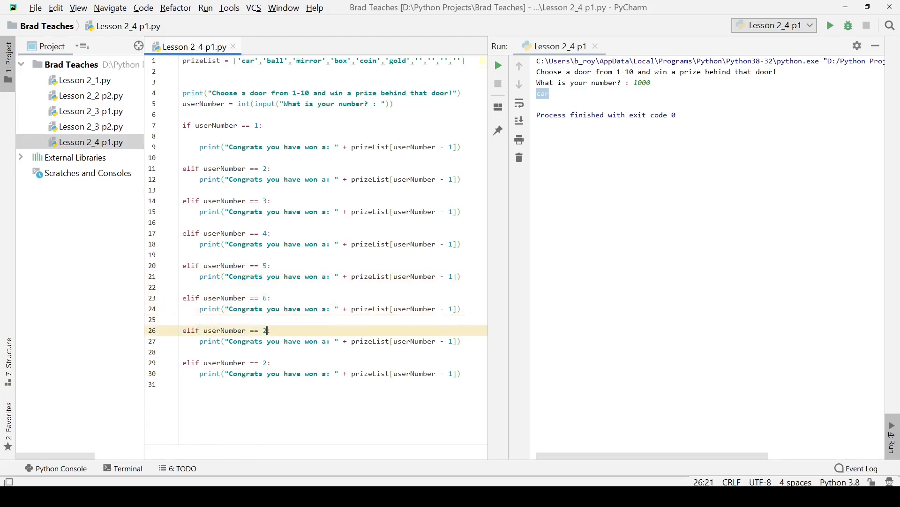
{"action": "type", "text": "7"}
{"action": "left_click", "coordinate": [335, 362]}
{"action": "type", "text": "8"}
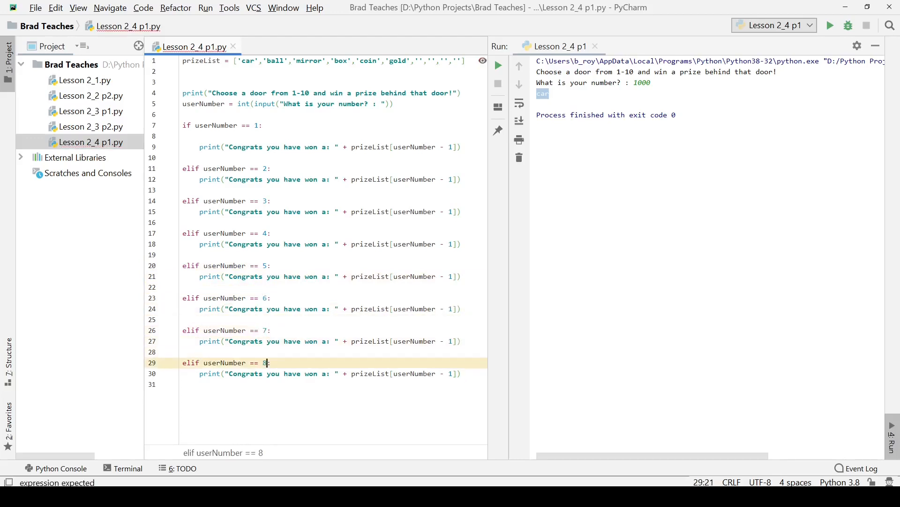
{"action": "left_click", "coordinate": [320, 212]}
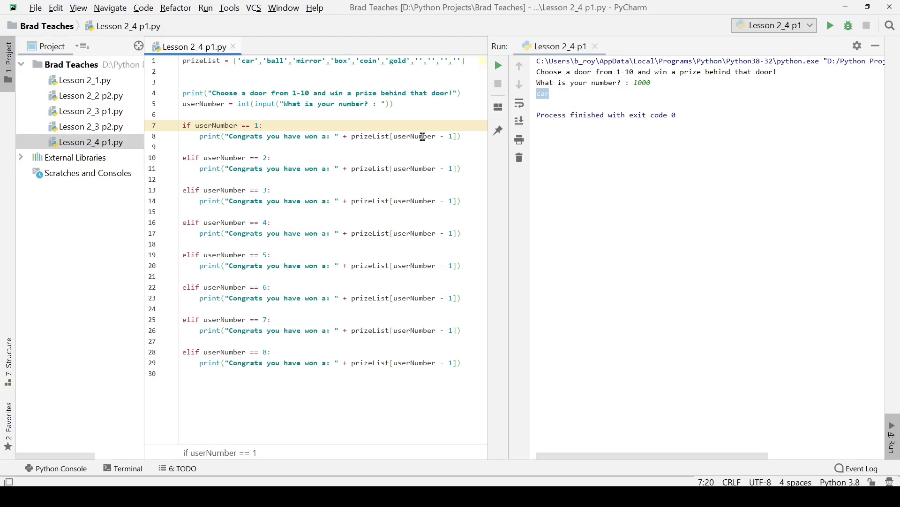
{"action": "mouse_move", "coordinate": [400, 168]}
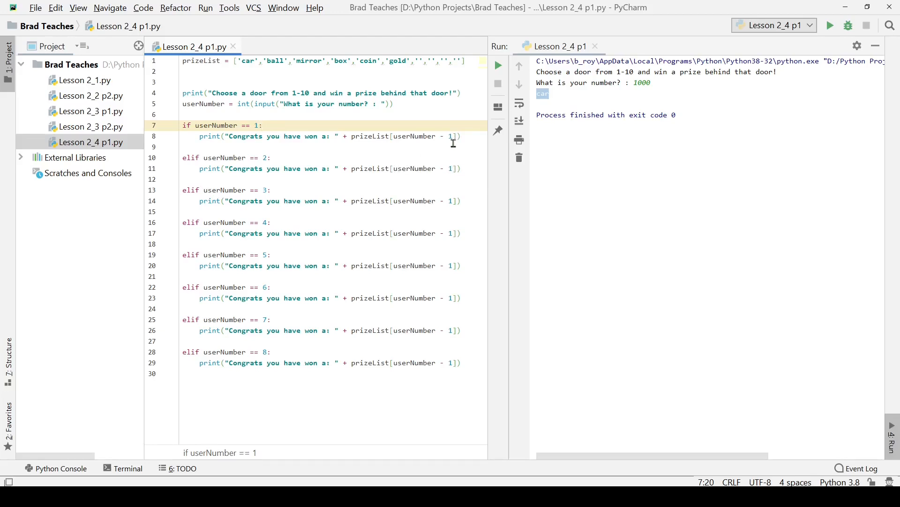
{"action": "mouse_move", "coordinate": [668, 39]}
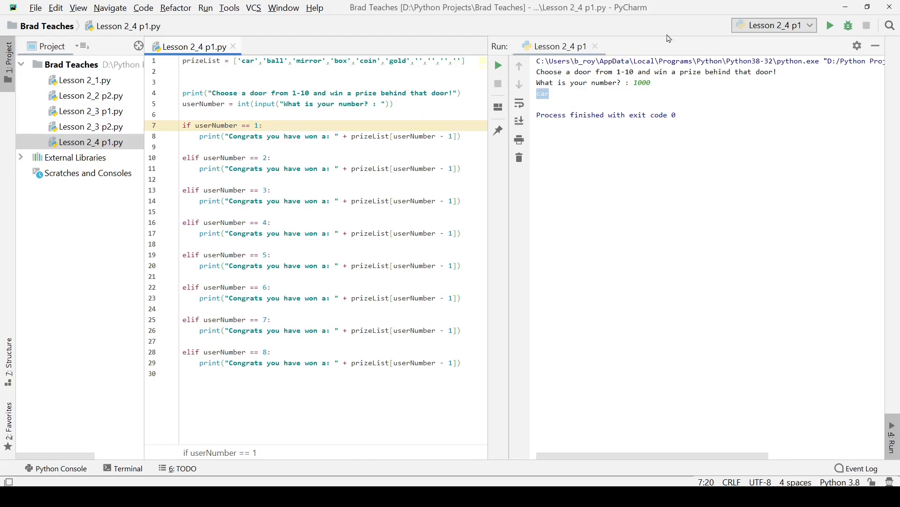
- Run the script and enter 3, getting 'Congrats you have won a: mirror'
{"action": "left_click", "coordinate": [497, 64]}
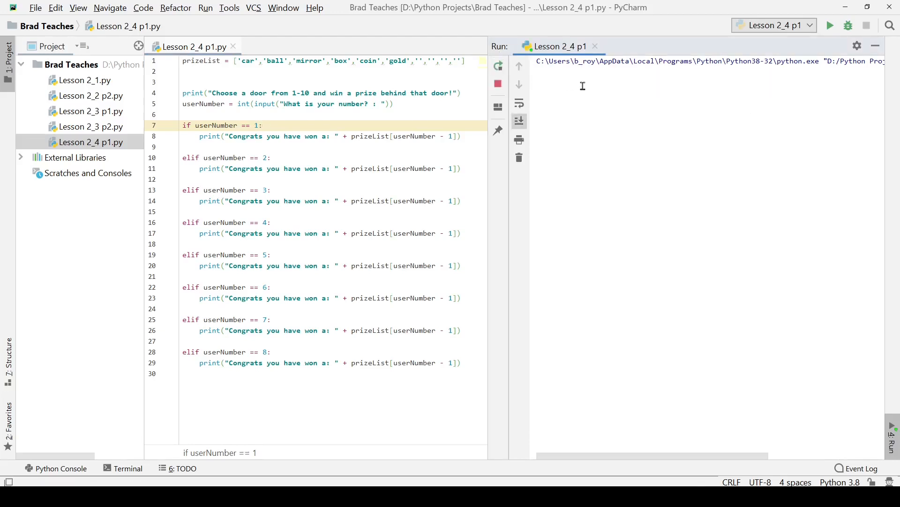
{"action": "left_click", "coordinate": [830, 25]}
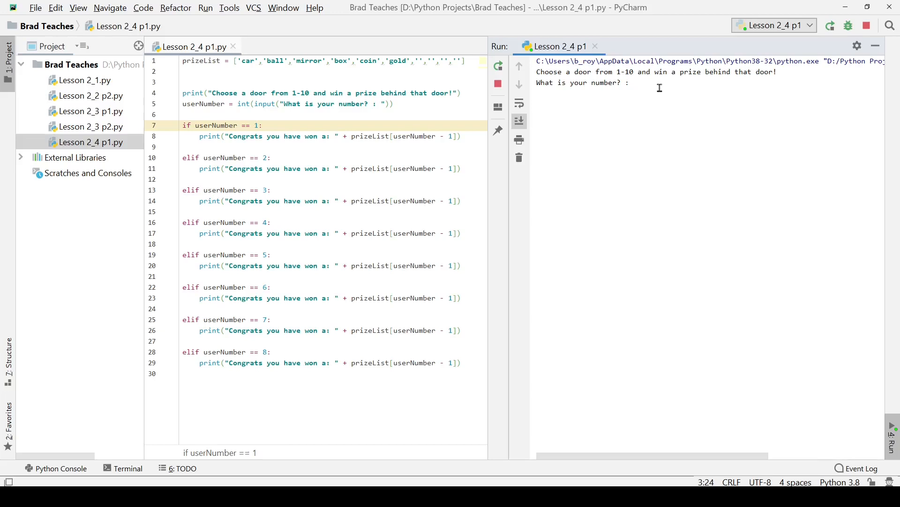
{"action": "type", "text": "3"}
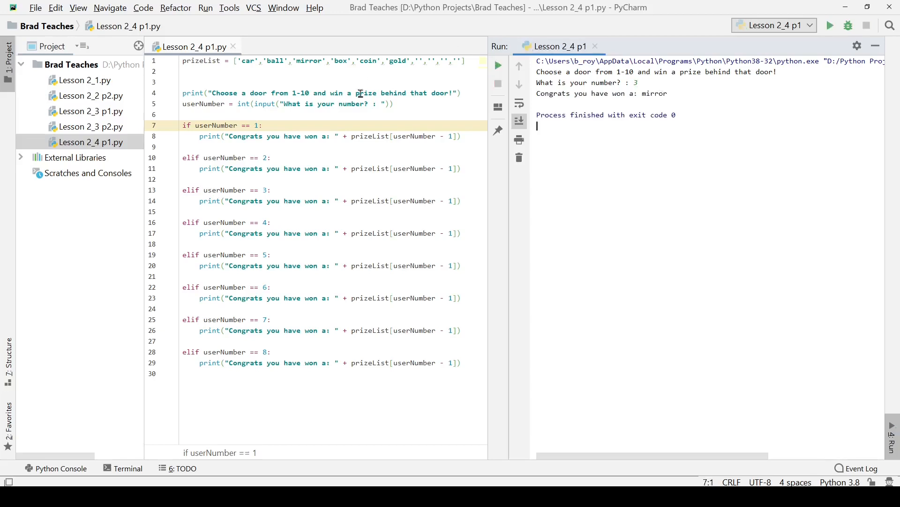
{"action": "double_click", "coordinate": [309, 61]}
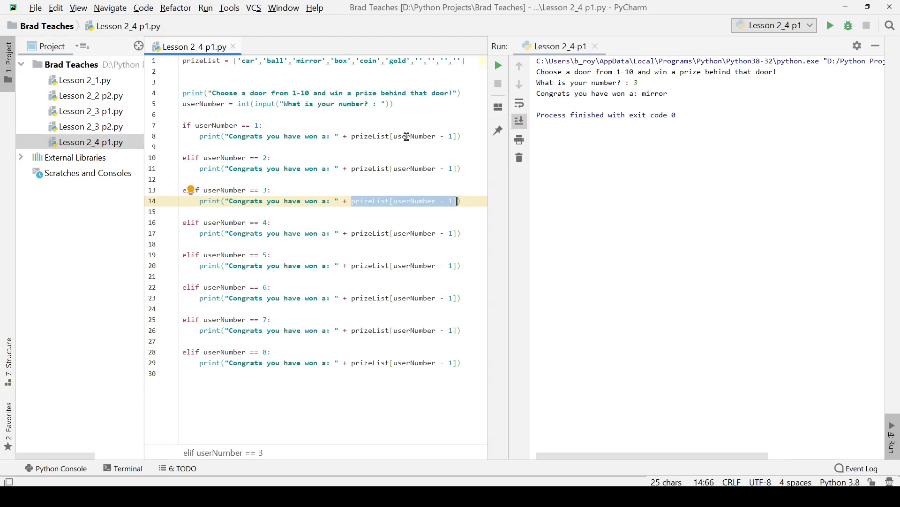
{"action": "mouse_move", "coordinate": [385, 6]}
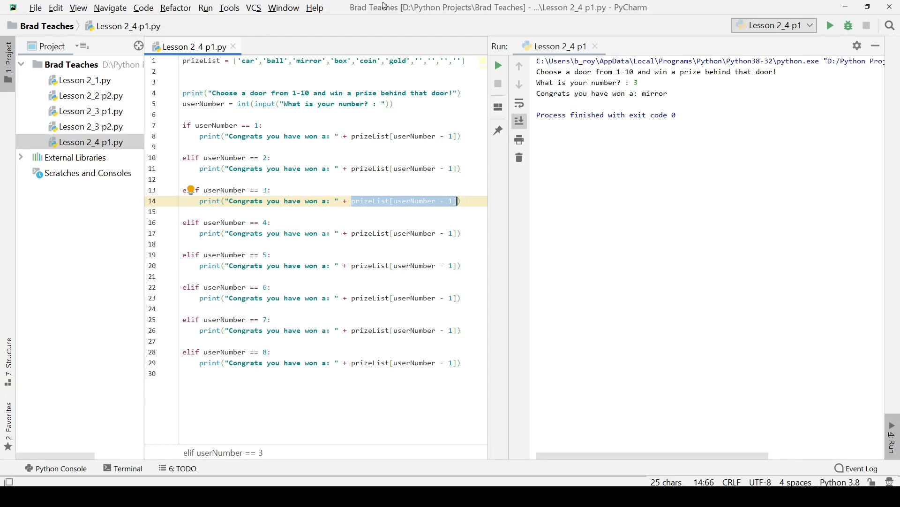